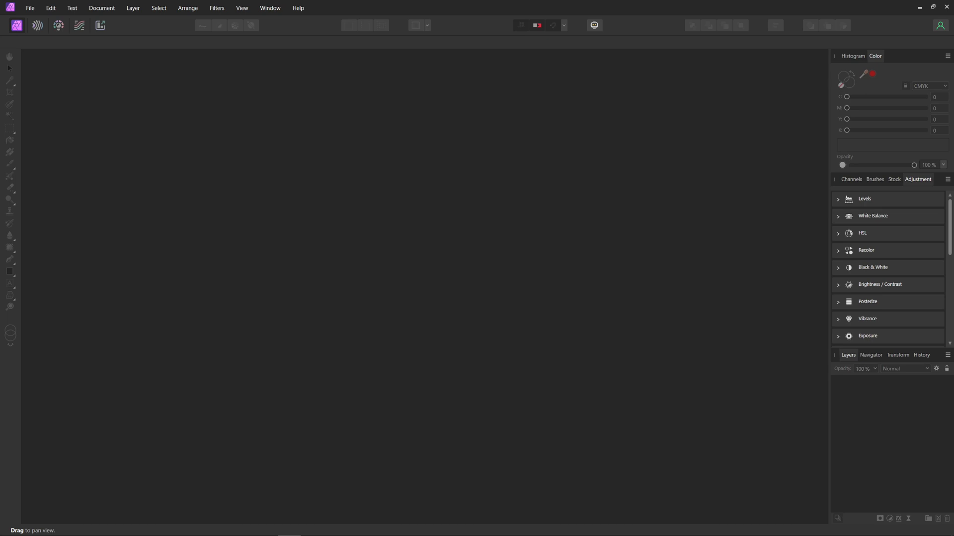
mouse_move(367, 258)
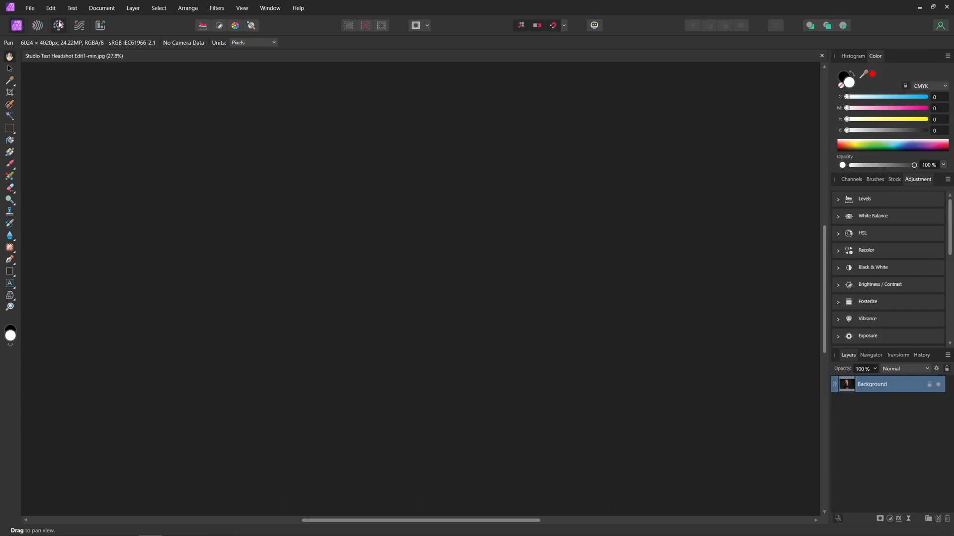
Open the noisy RAW photo IMG_5948.CR3 so it loads in the Develop persona.
left_click(59, 24)
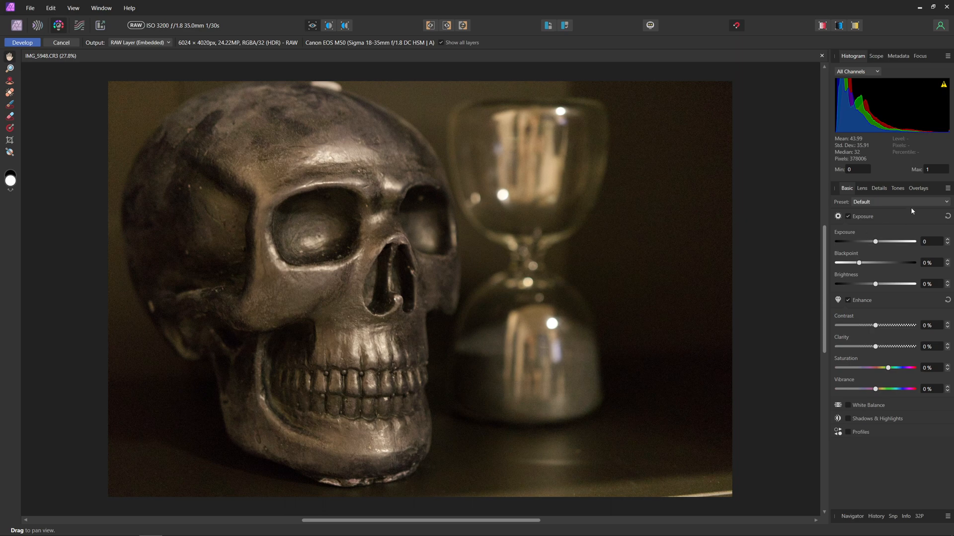
Enable Noise Reduction in Details with Luminance 27% and Colors 36%, toggling it to compare.
left_click(880, 188)
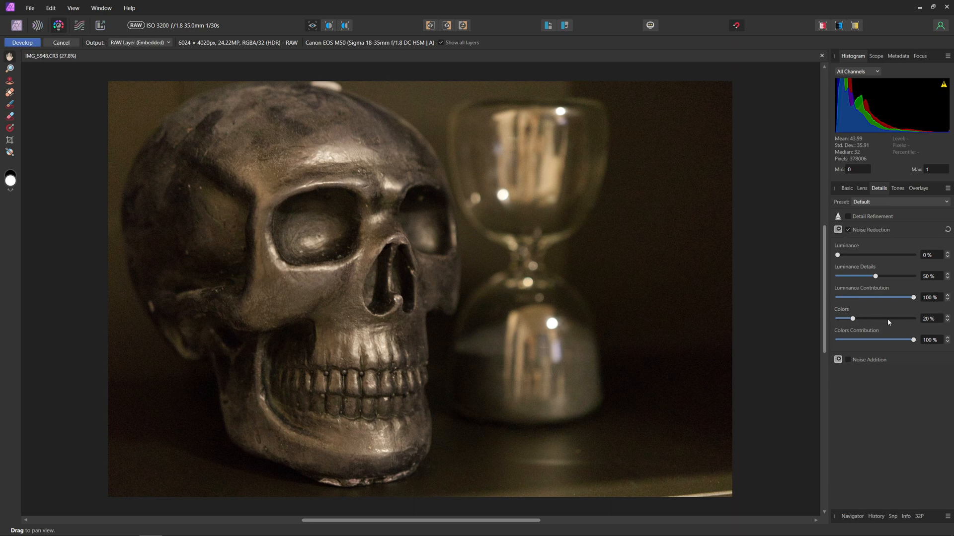
mouse_move(875, 273)
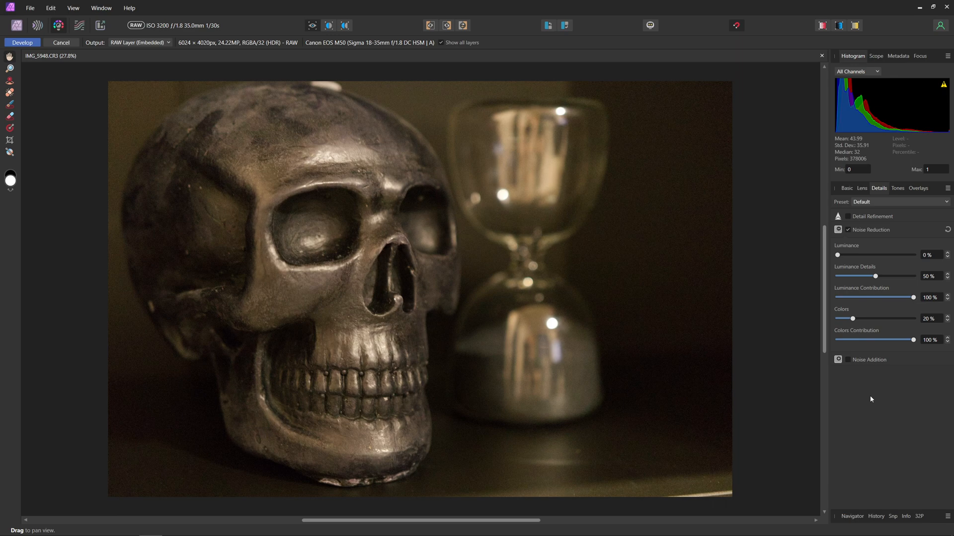
mouse_move(868, 315)
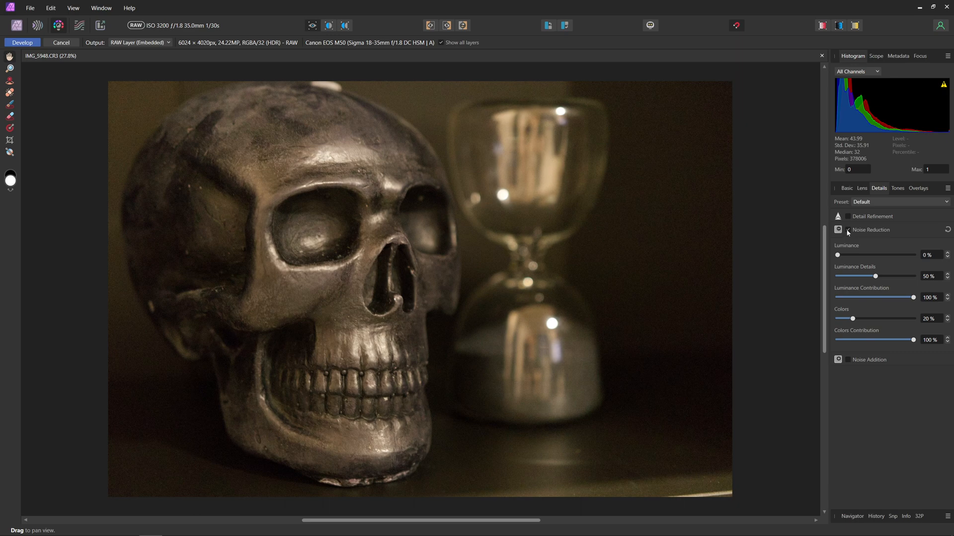
left_click(848, 231)
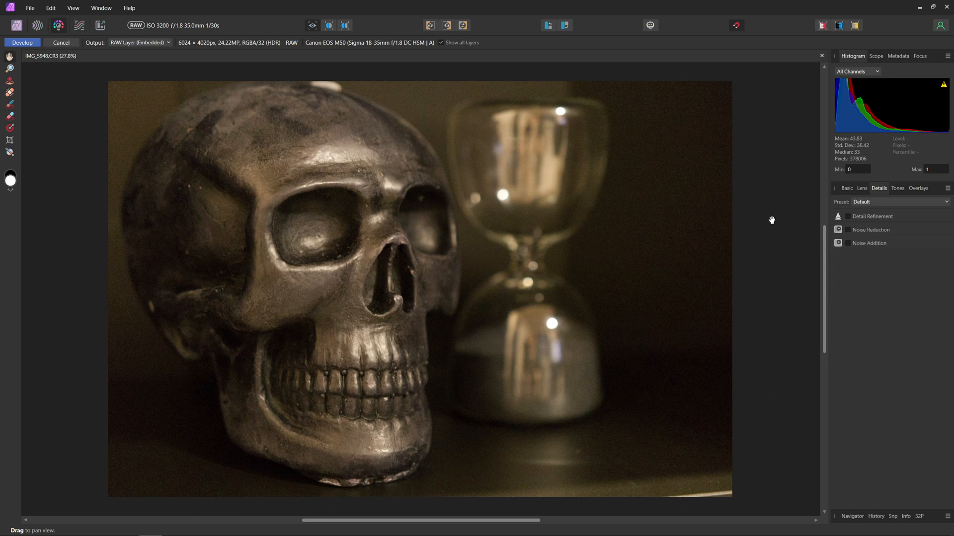
left_click(847, 229)
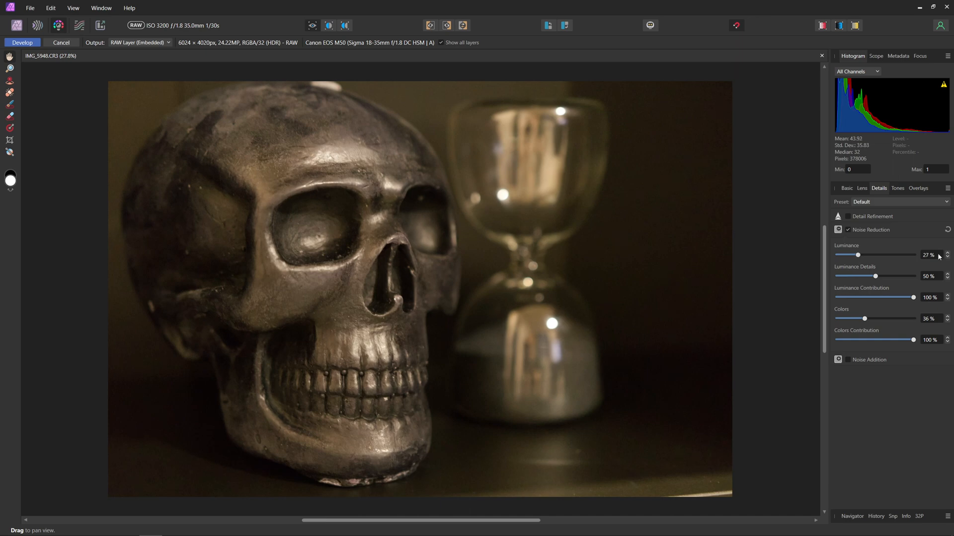
mouse_move(627, 381)
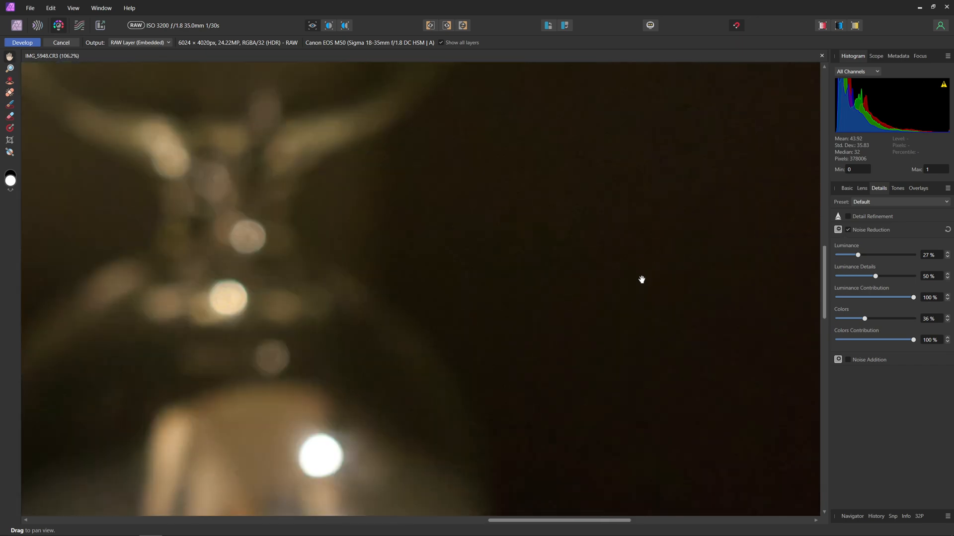
left_click(848, 230)
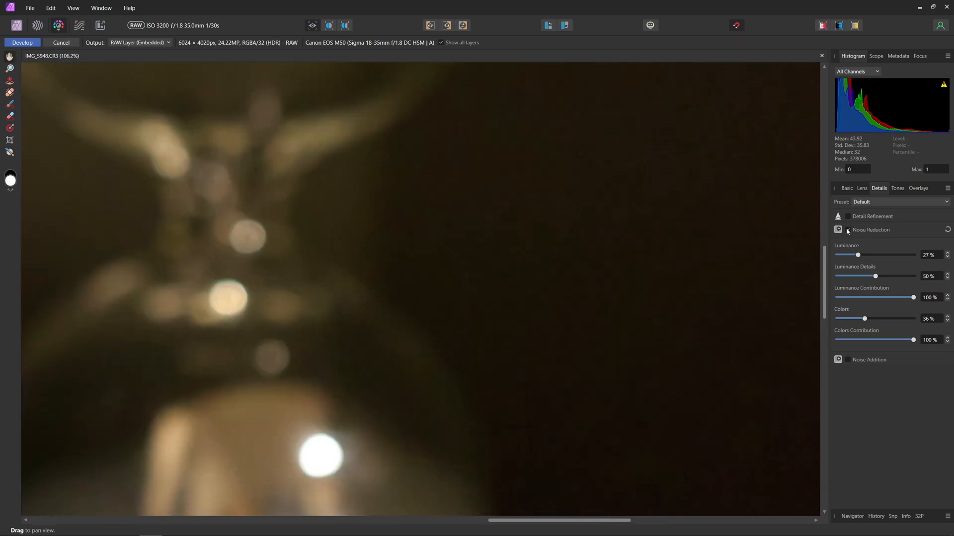
left_click(847, 230)
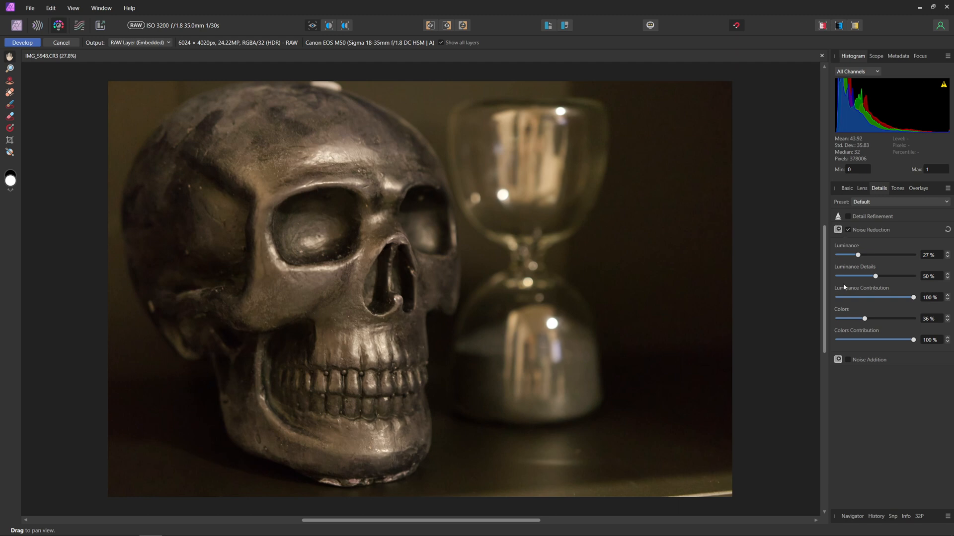
mouse_move(841, 292)
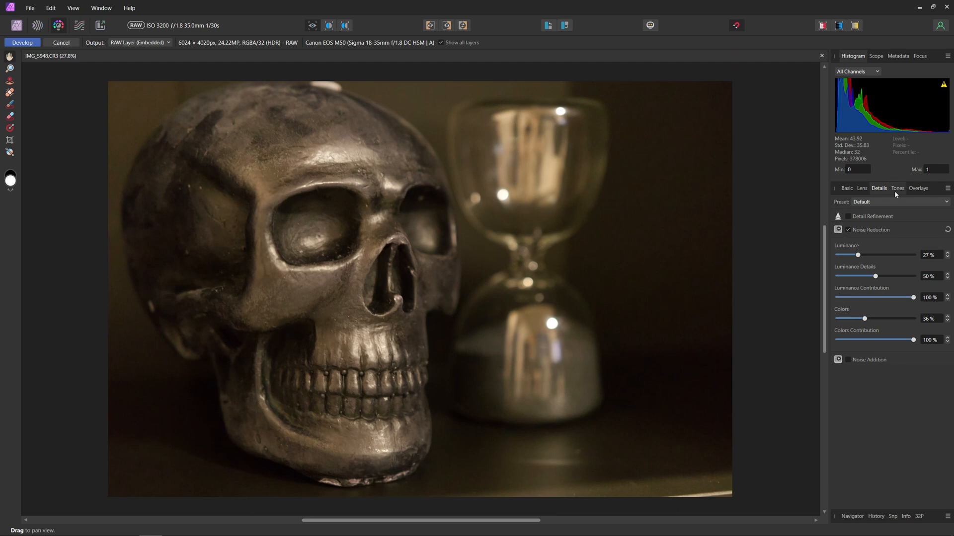
mouse_move(839, 294)
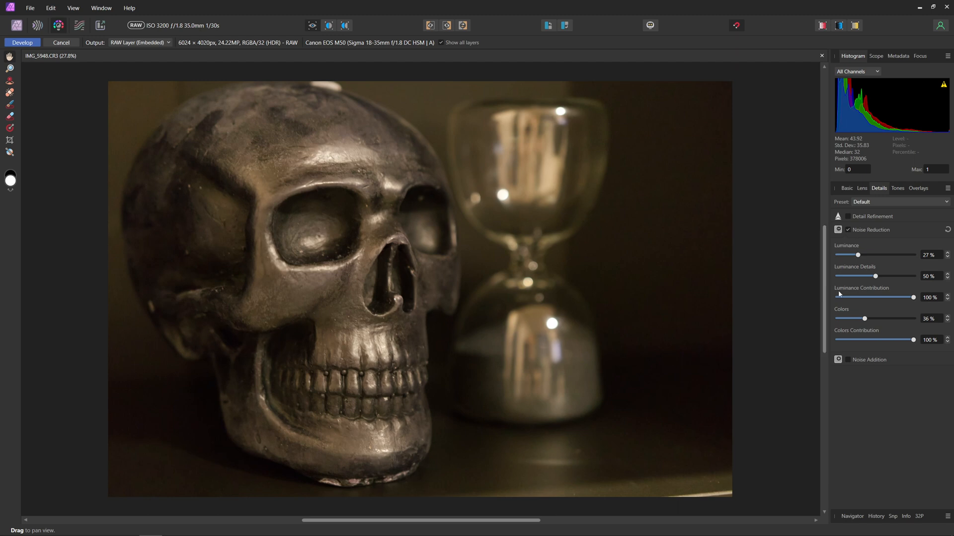
mouse_move(850, 219)
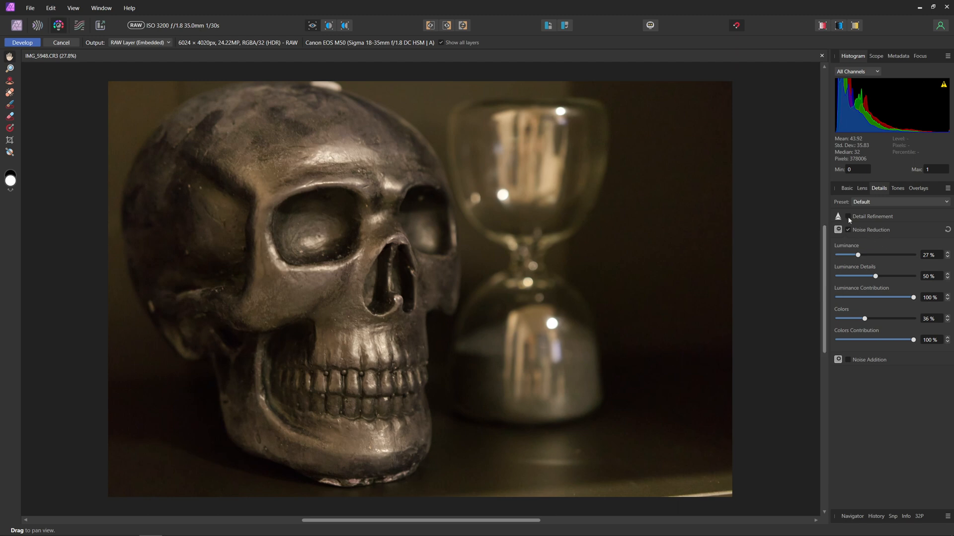
Enable Detail Refinement with Radius 55% and Amount 67%, then return to Basic settings.
left_click(847, 215)
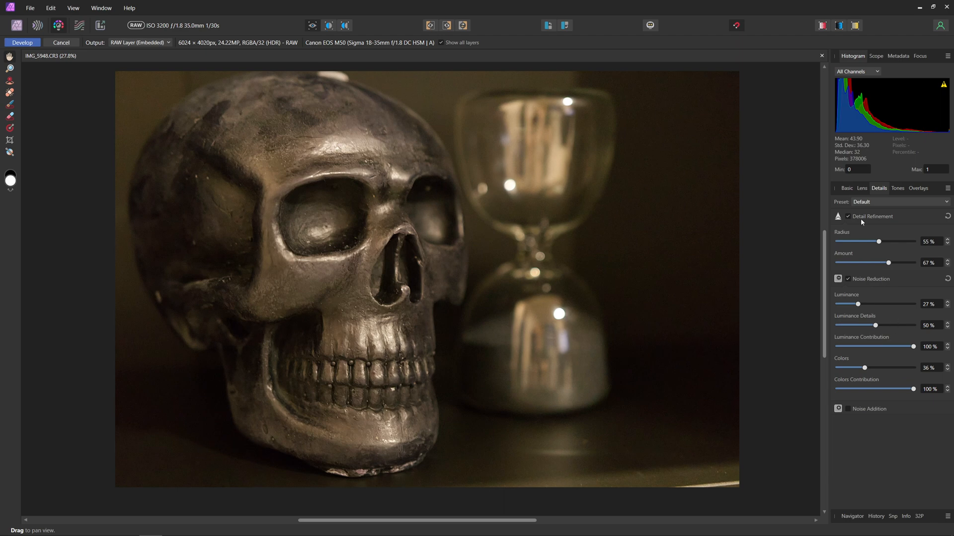
left_click(846, 187)
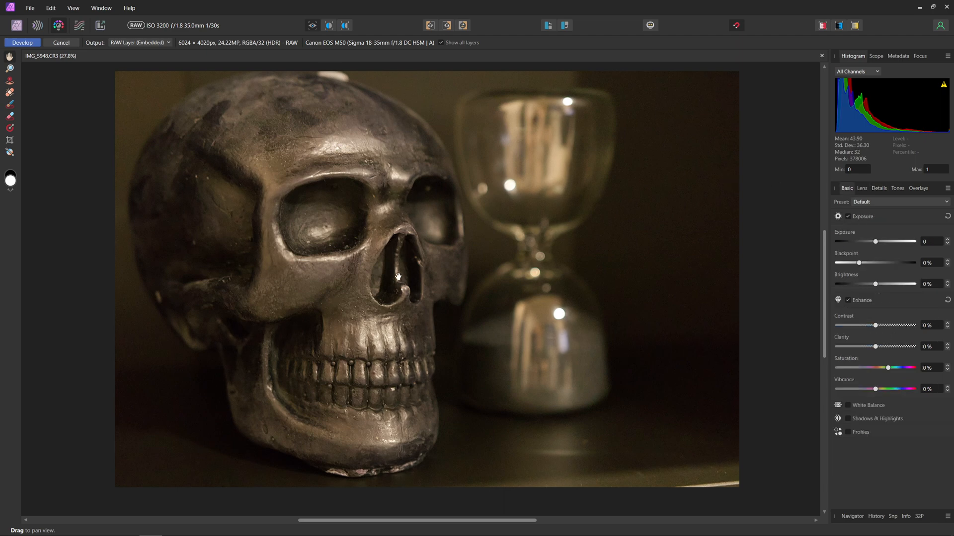
mouse_move(115, 72)
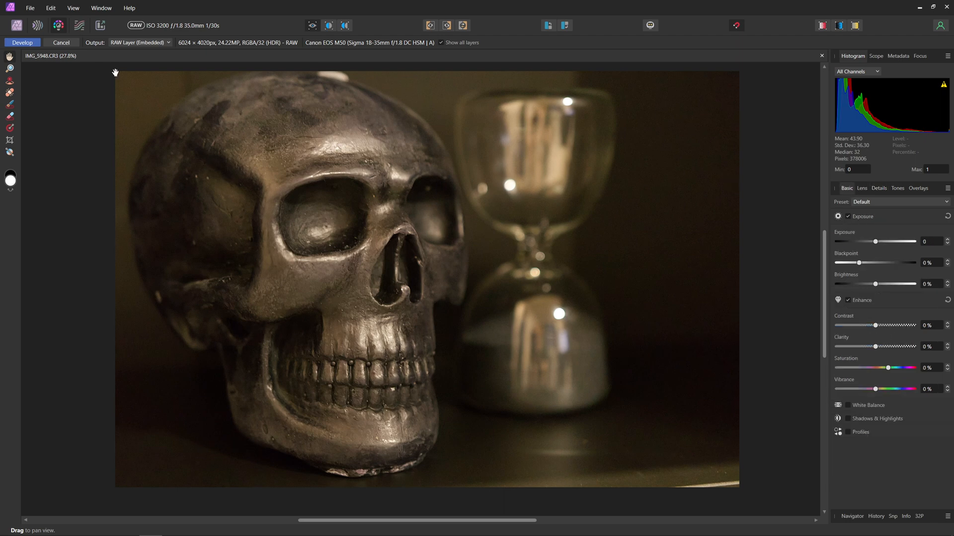
Keep the RAW Layer (Embedded) output and develop the photo into an editable layer.
left_click(139, 43)
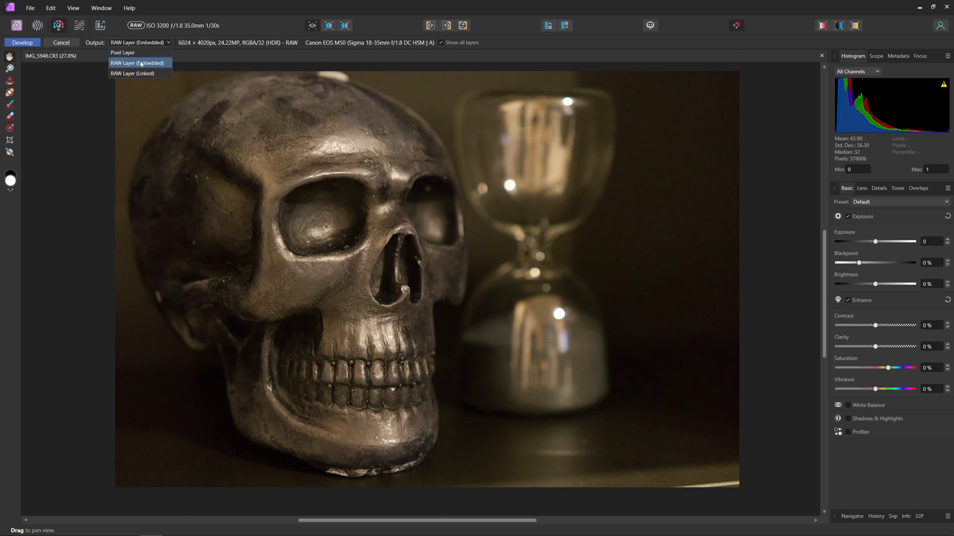
mouse_move(143, 75)
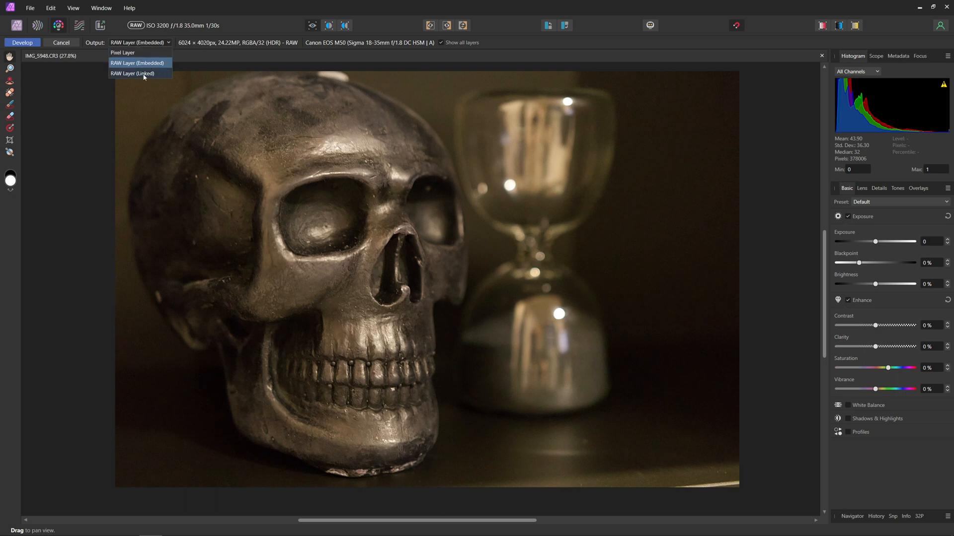
mouse_move(147, 76)
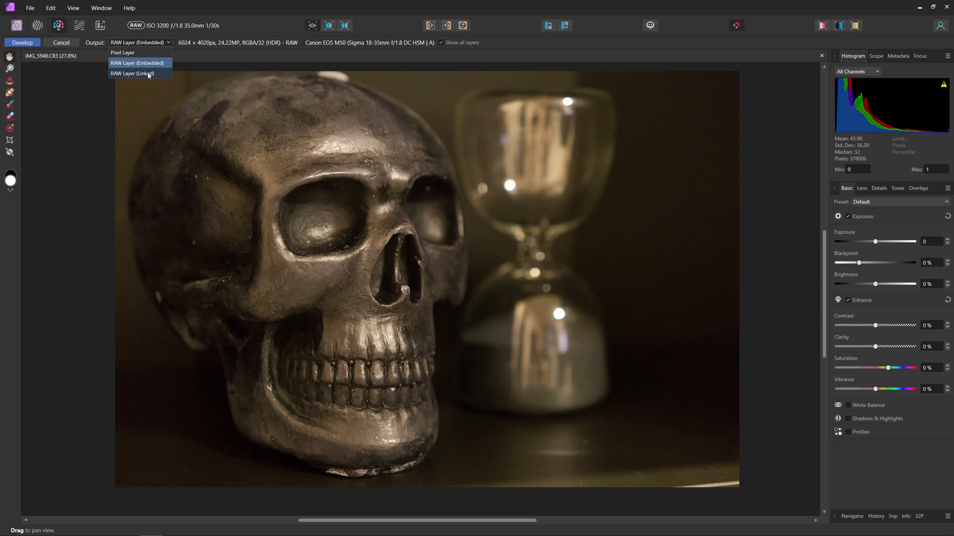
mouse_move(37, 119)
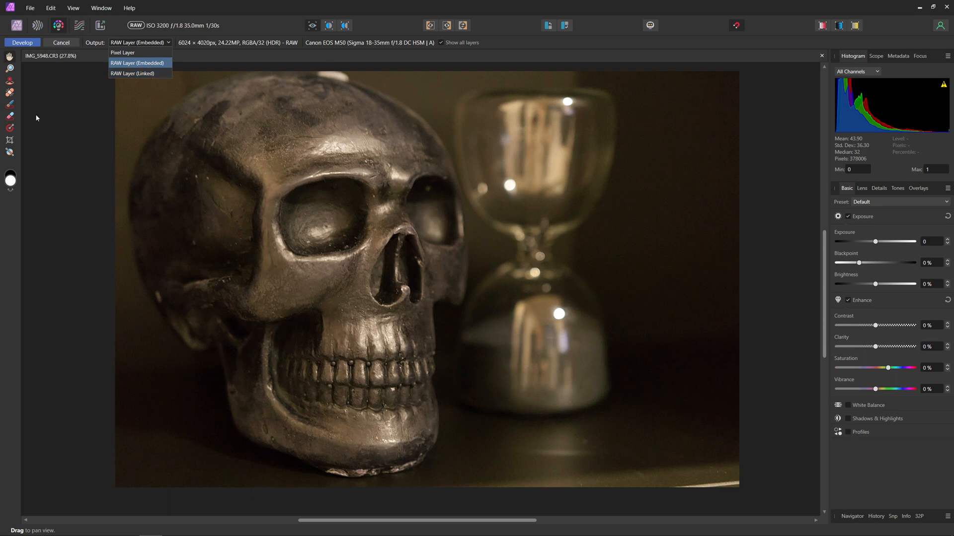
left_click(137, 63)
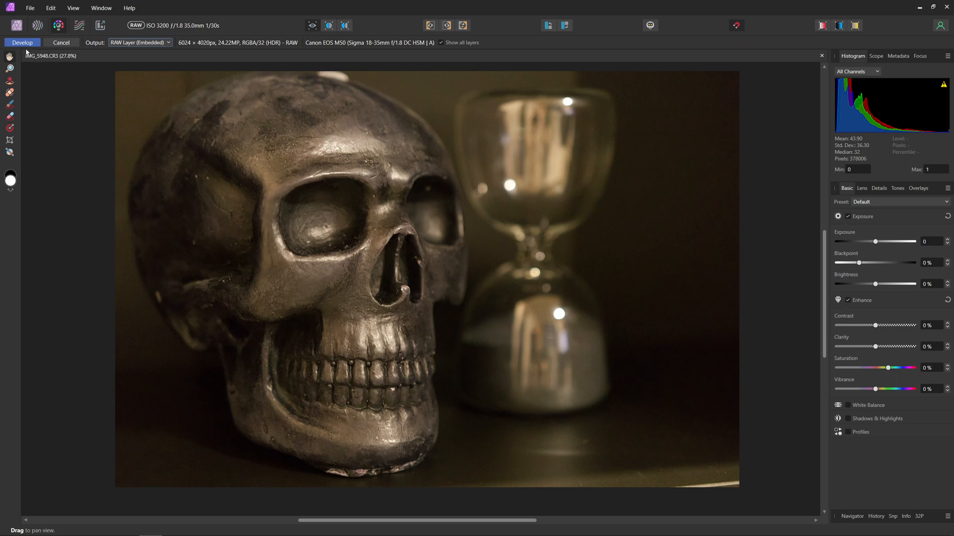
left_click(22, 42)
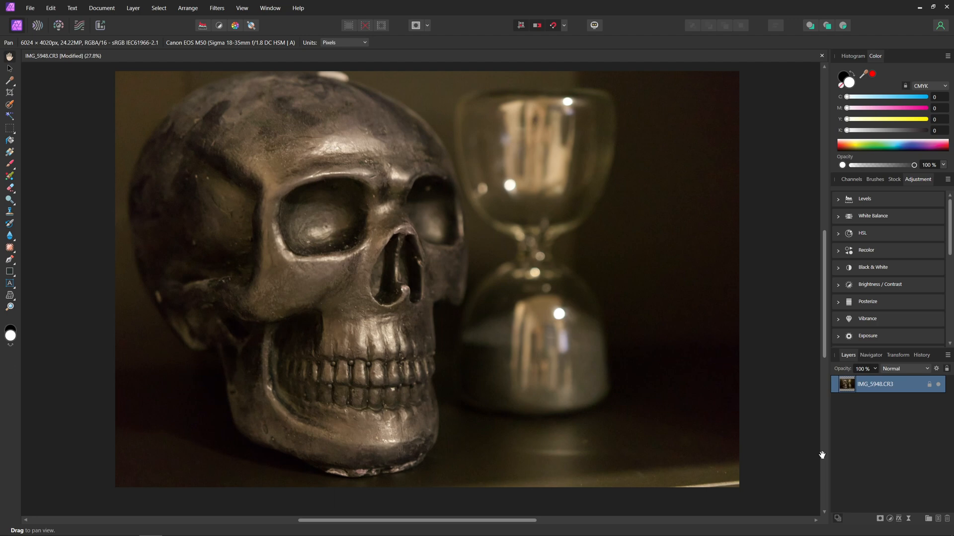
mouse_move(909, 518)
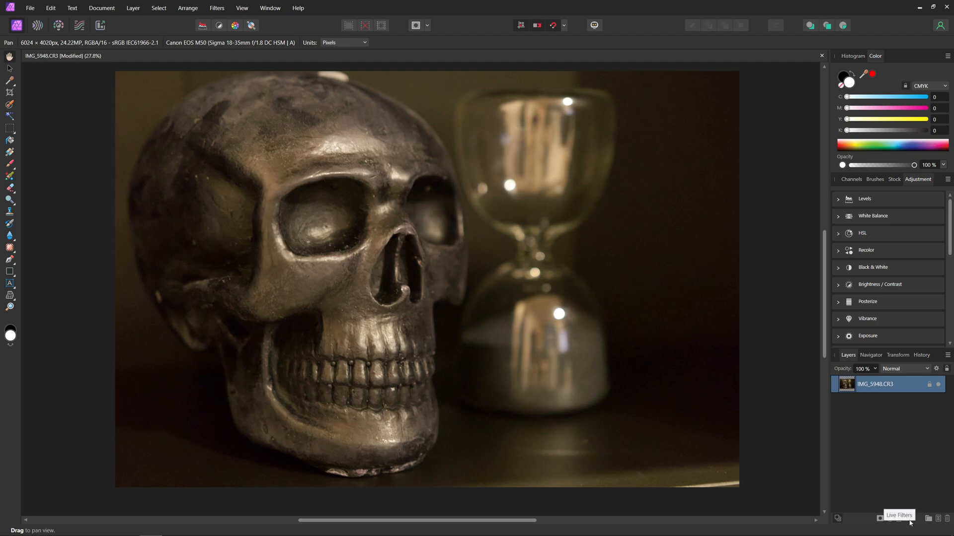
Add a live Denoise filter layer with Luminance 31% and Colors 28%.
left_click(907, 518)
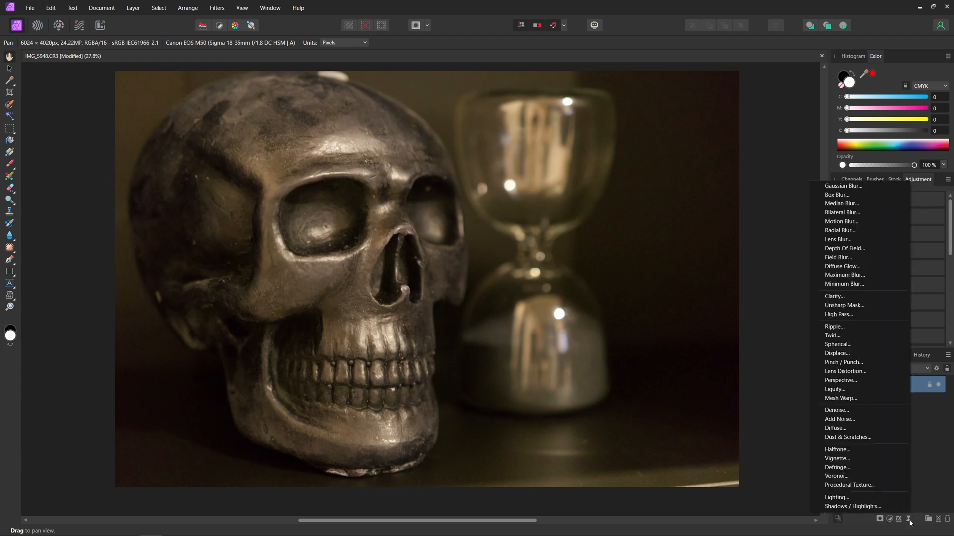
left_click(837, 410)
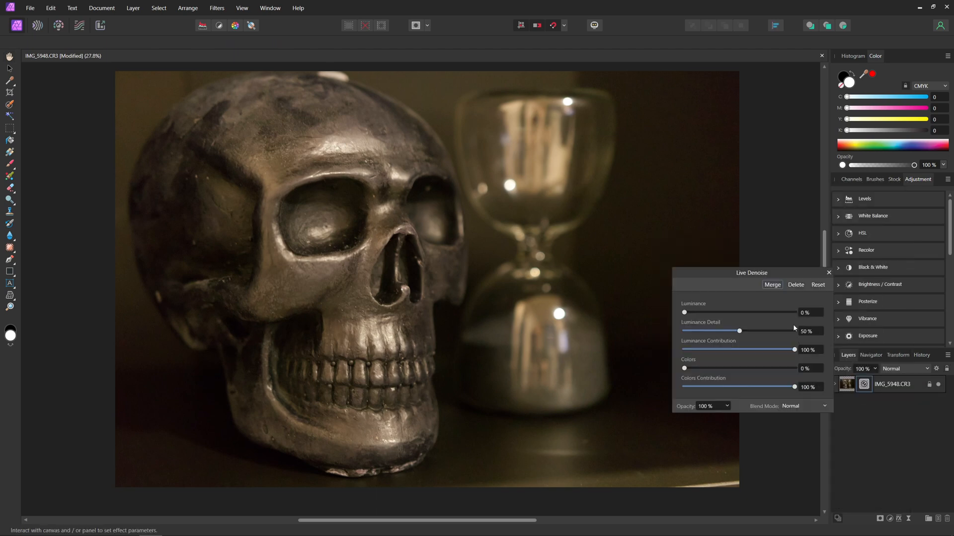
mouse_move(742, 271)
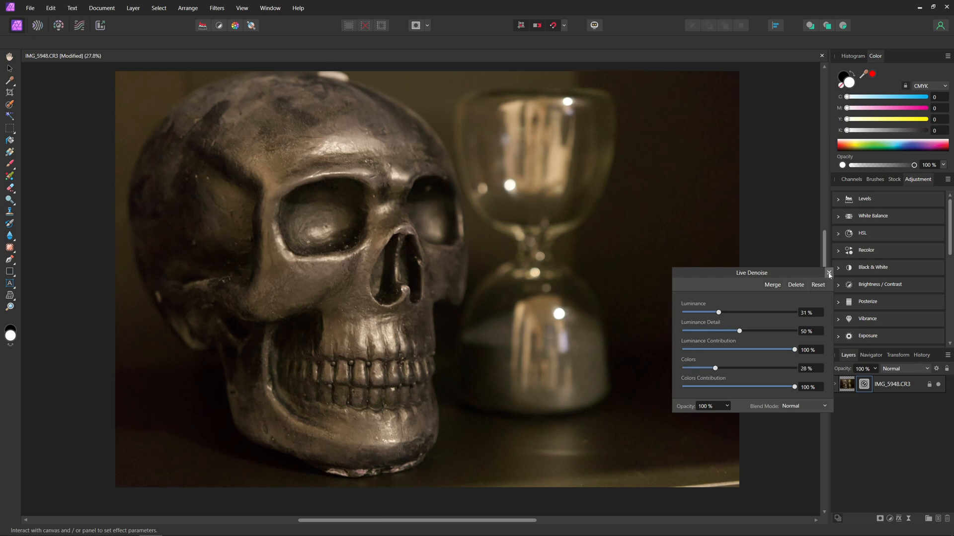
left_click(828, 274)
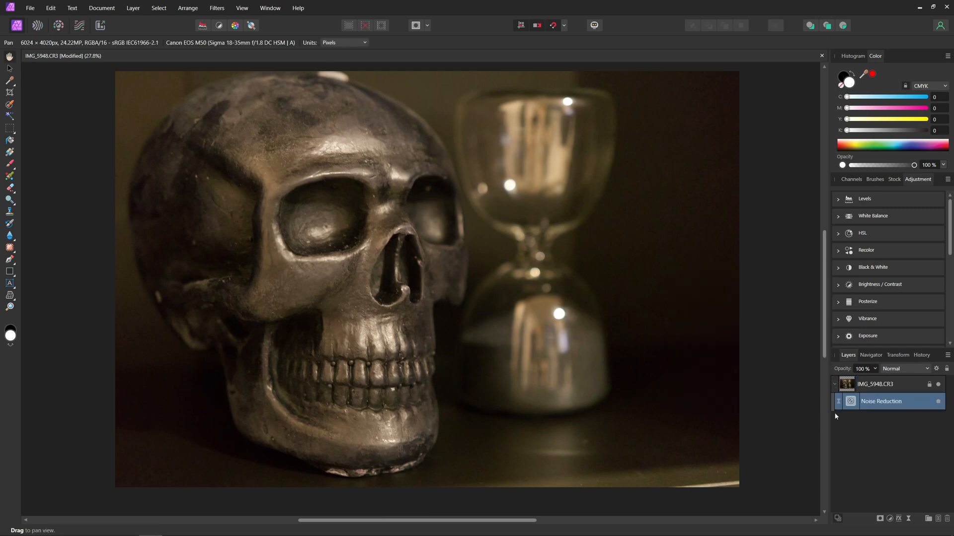
mouse_move(939, 402)
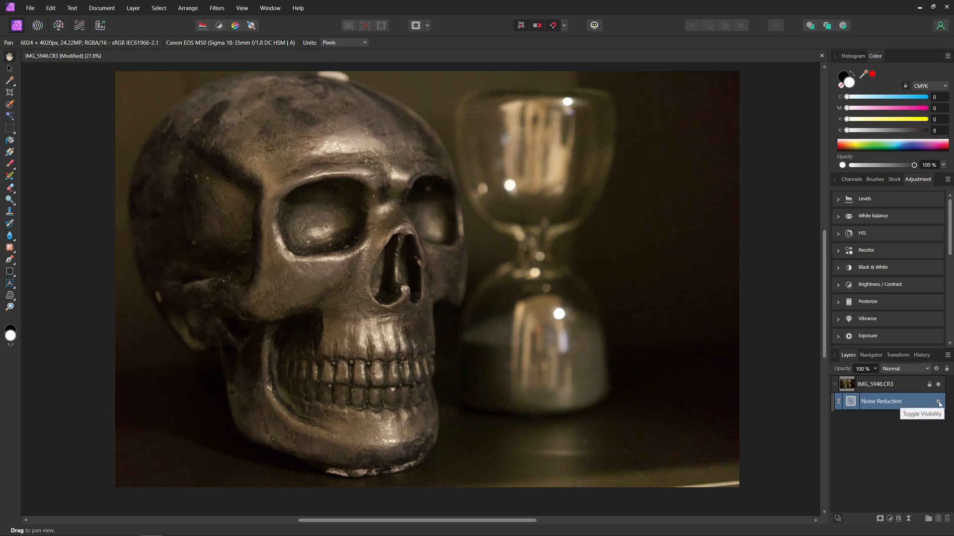
mouse_move(920, 443)
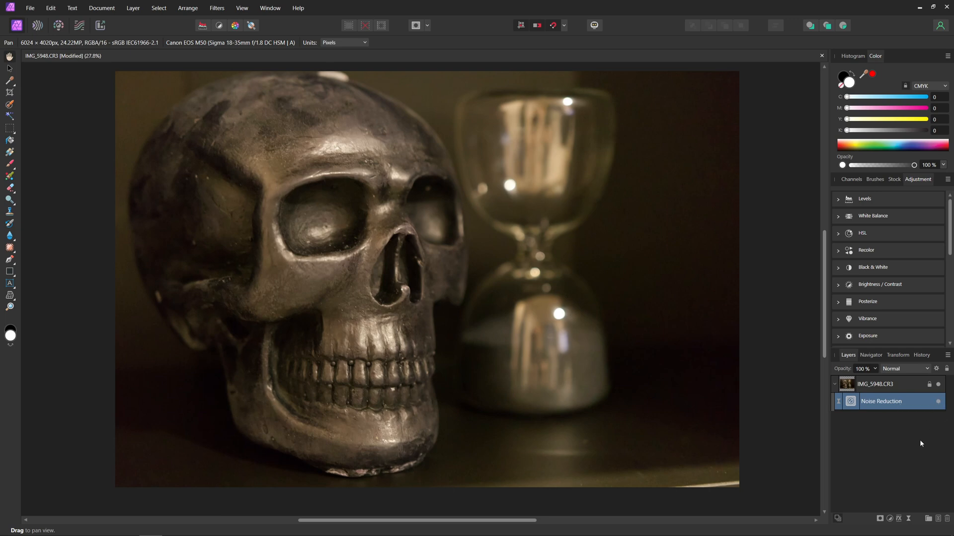
Show the Filters menu listing Blur, Sharpen and Noise categories.
left_click(217, 8)
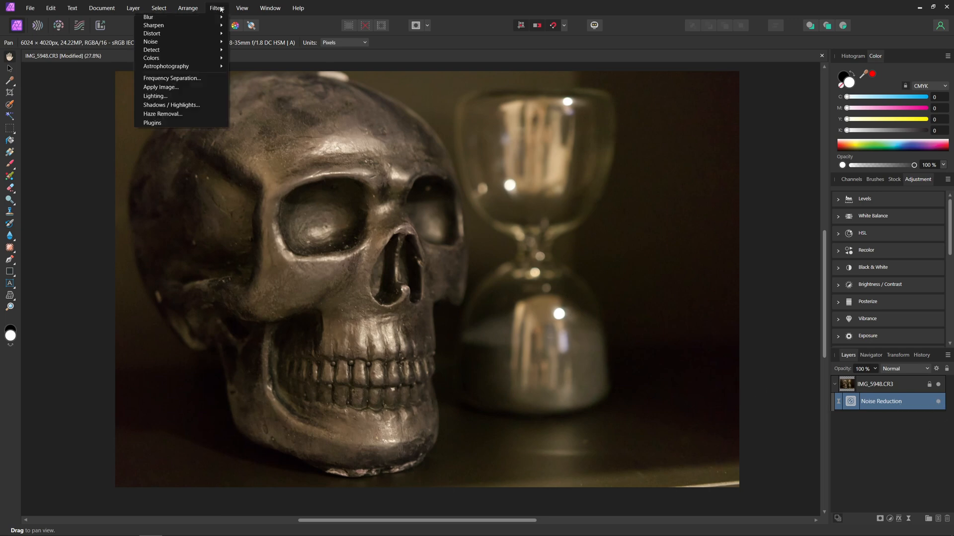